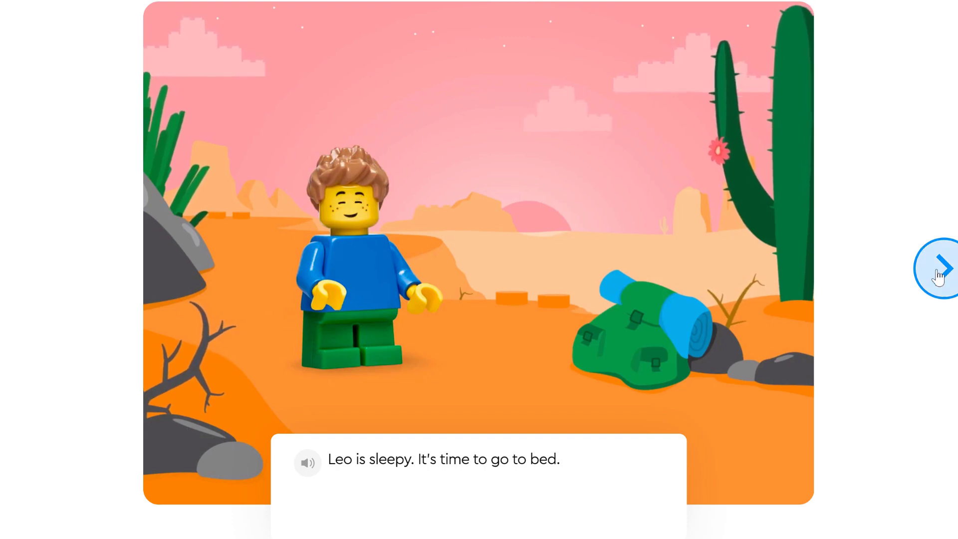
Page through Leo's story slides to the 'Build an animal alarm' challenge slide.
{"action": "left_click", "coordinate": [941, 269]}
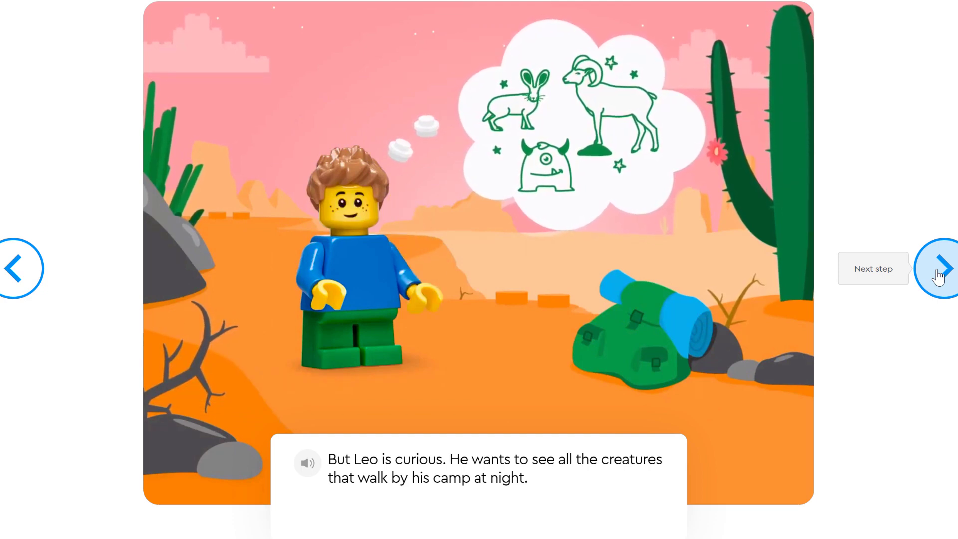
{"action": "left_click", "coordinate": [942, 268]}
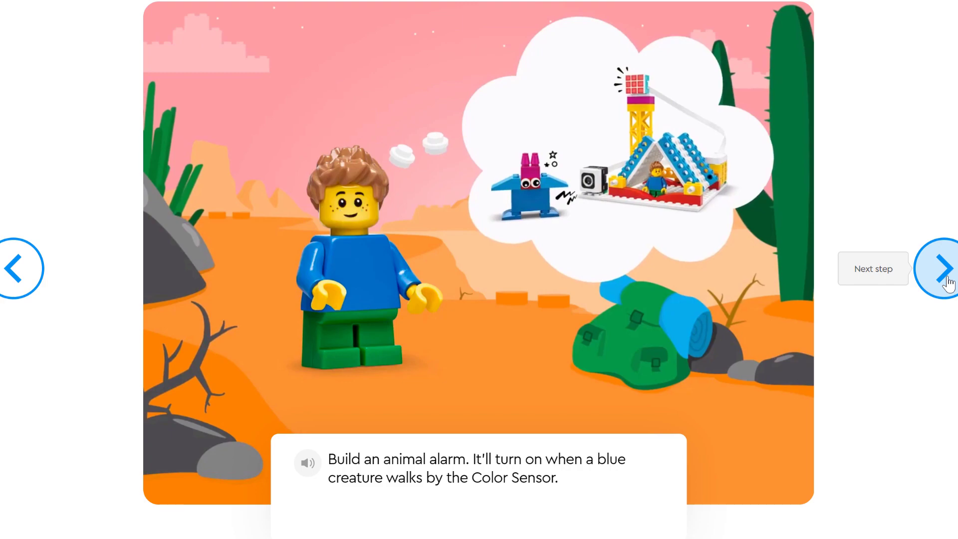
Move on from the challenge slide into the building instructions.
{"action": "left_click", "coordinate": [942, 267]}
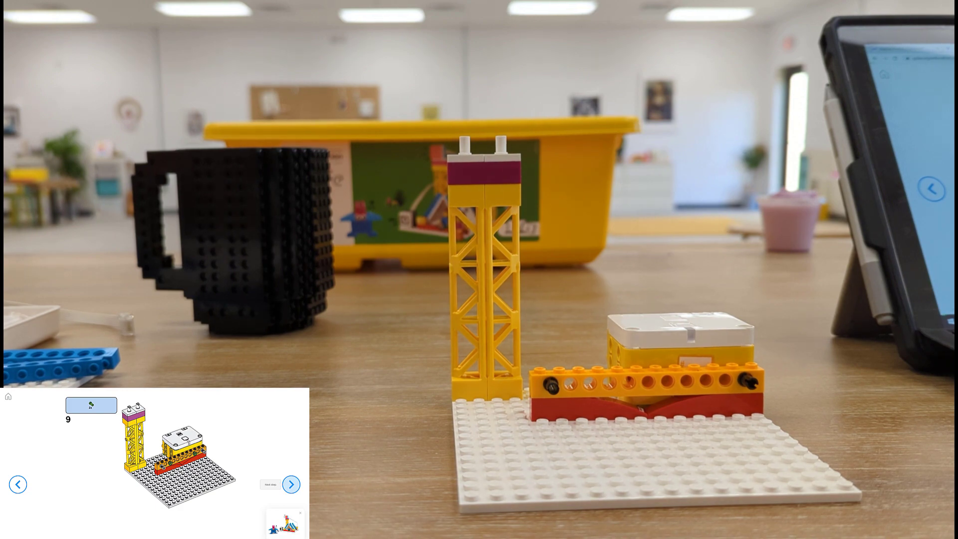
{"action": "left_click", "coordinate": [291, 484]}
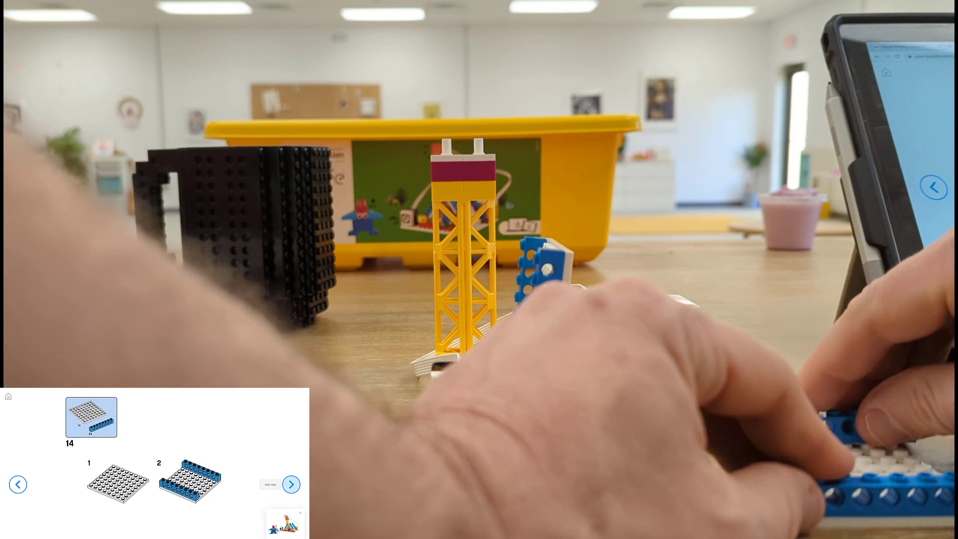
Advance the build through step 15 to step 16, adding the red curved piece.
{"action": "left_click", "coordinate": [291, 484]}
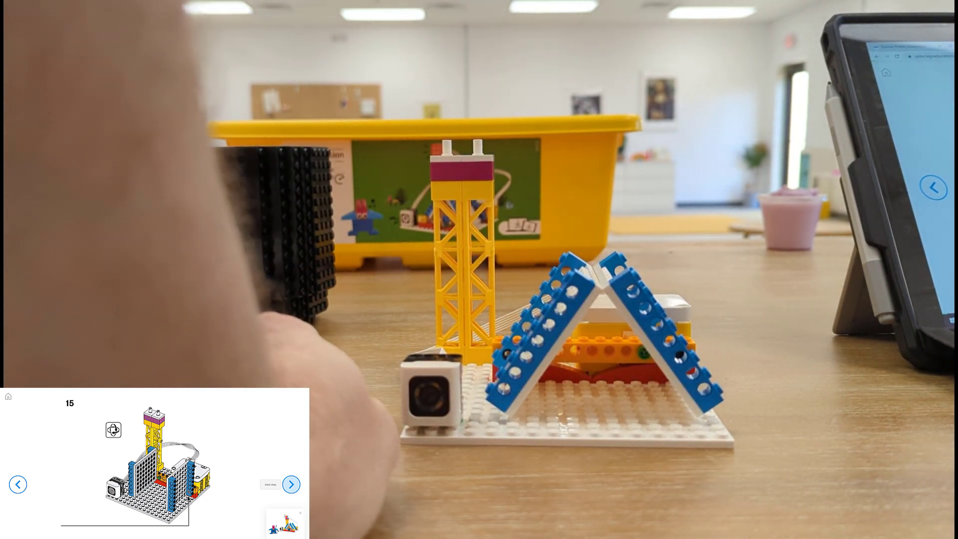
{"action": "left_click", "coordinate": [291, 484]}
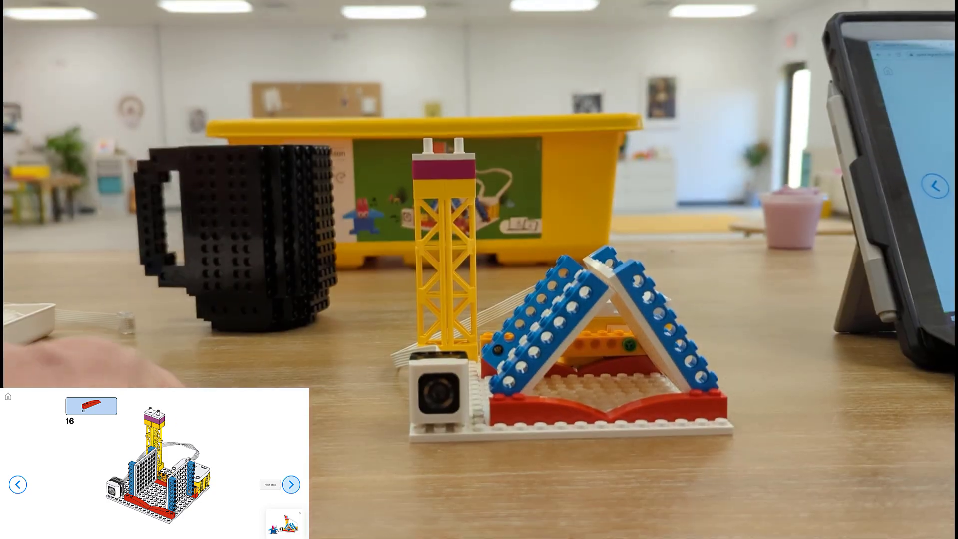
Advance the building instructions from step 17 toward step 20 with the cable connected.
{"action": "left_click", "coordinate": [291, 484]}
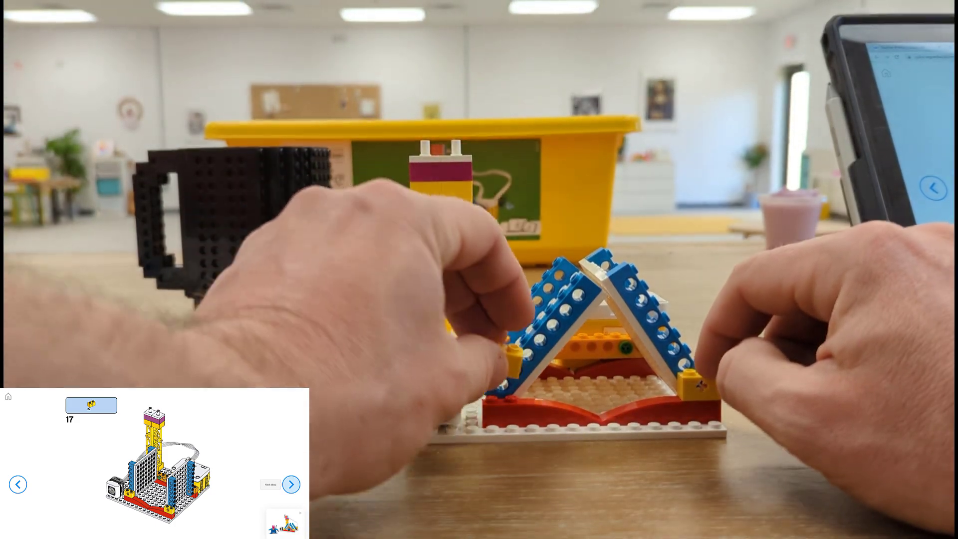
{"action": "left_click", "coordinate": [291, 484]}
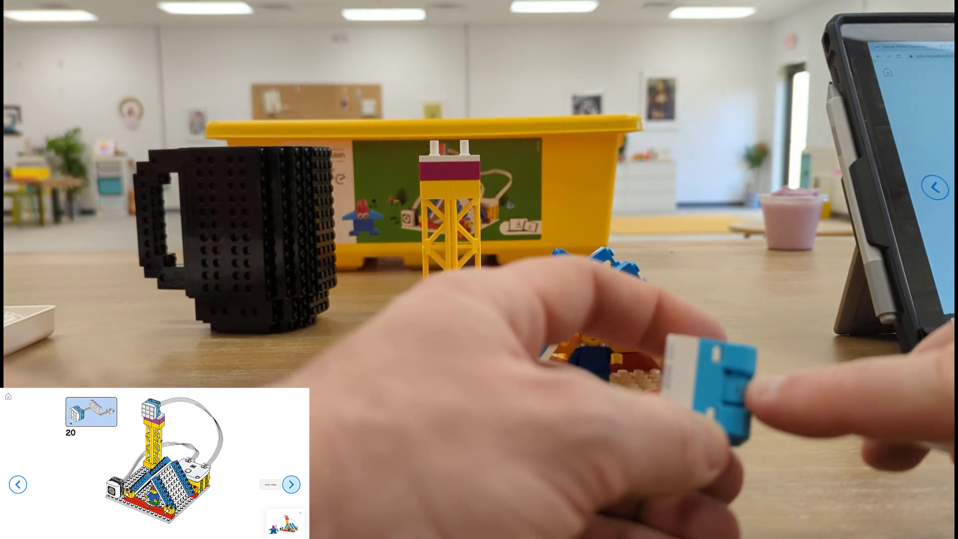
Advance past the cable and blue-brick steps to step 22 with the brick stack beside the tent.
{"action": "left_click", "coordinate": [291, 484]}
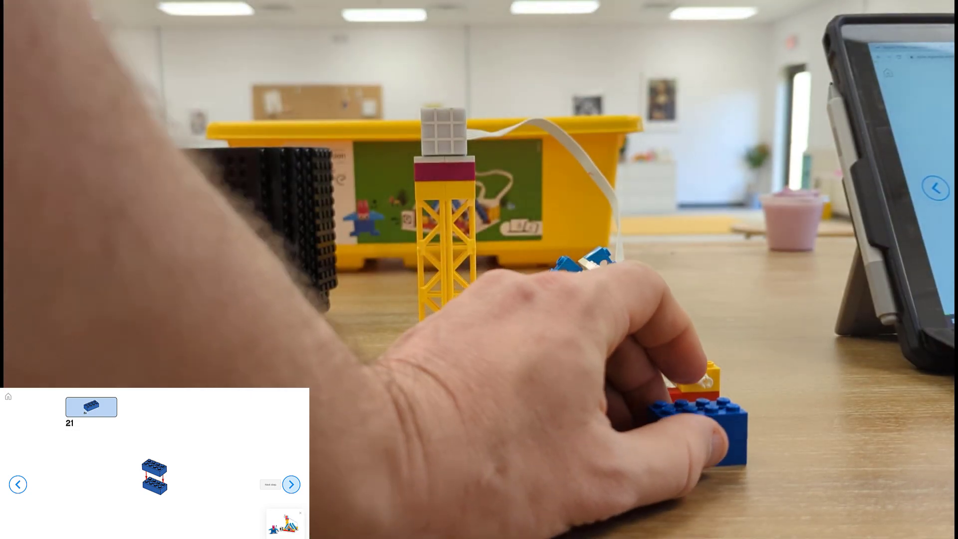
{"action": "left_click", "coordinate": [291, 483]}
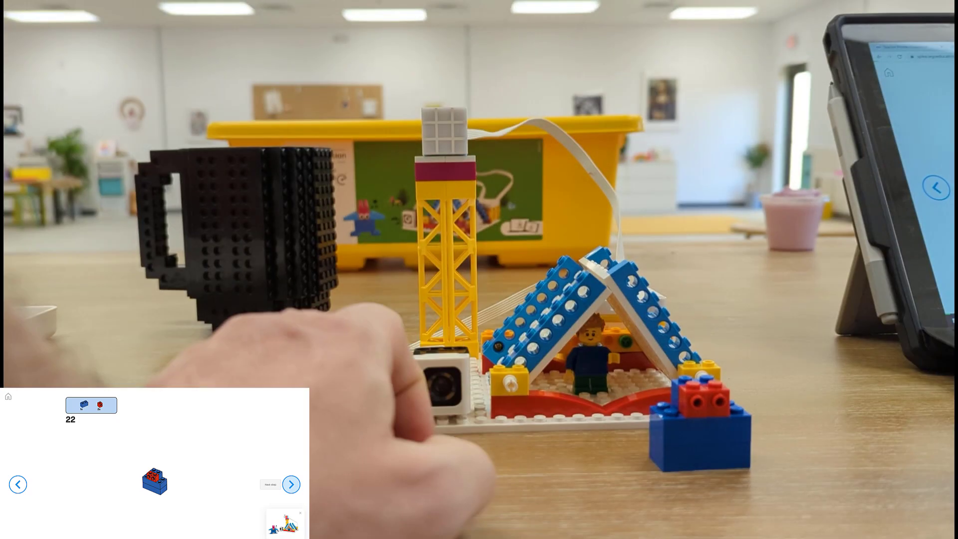
Finish steps 22 and 23, adding the red brick and blue slope, reaching the hub connection screen.
{"action": "left_click", "coordinate": [291, 484]}
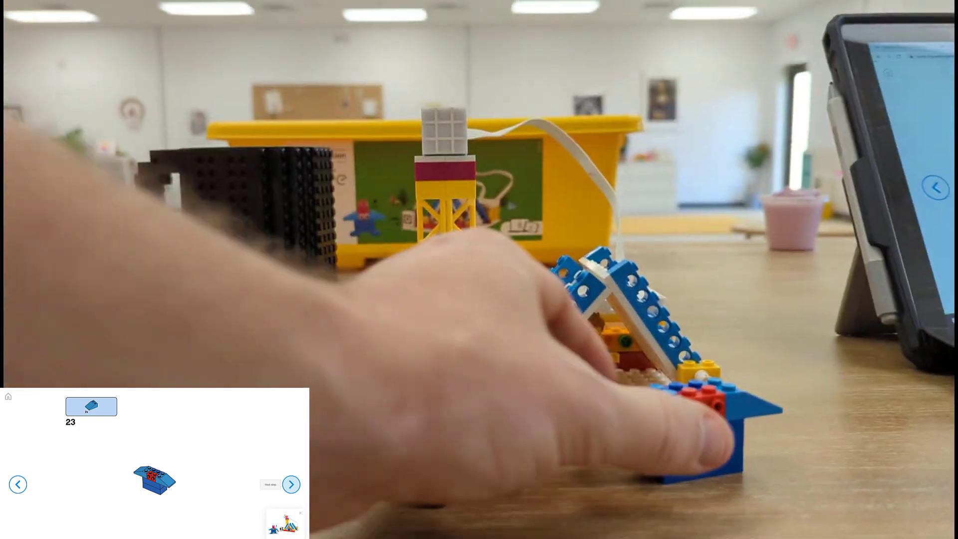
{"action": "left_click", "coordinate": [291, 484]}
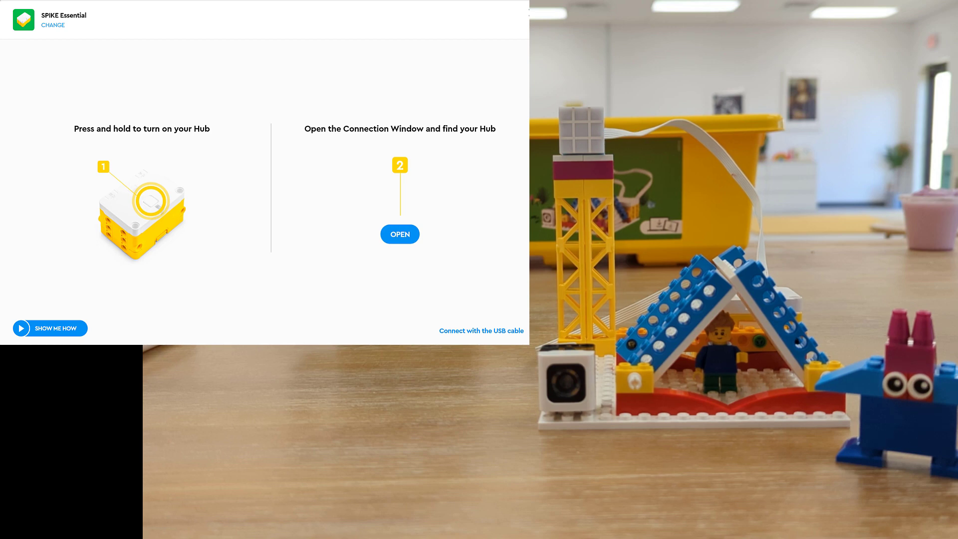
Connect hub se1 and return to the Animal Alarm coding project.
{"action": "left_click", "coordinate": [400, 234]}
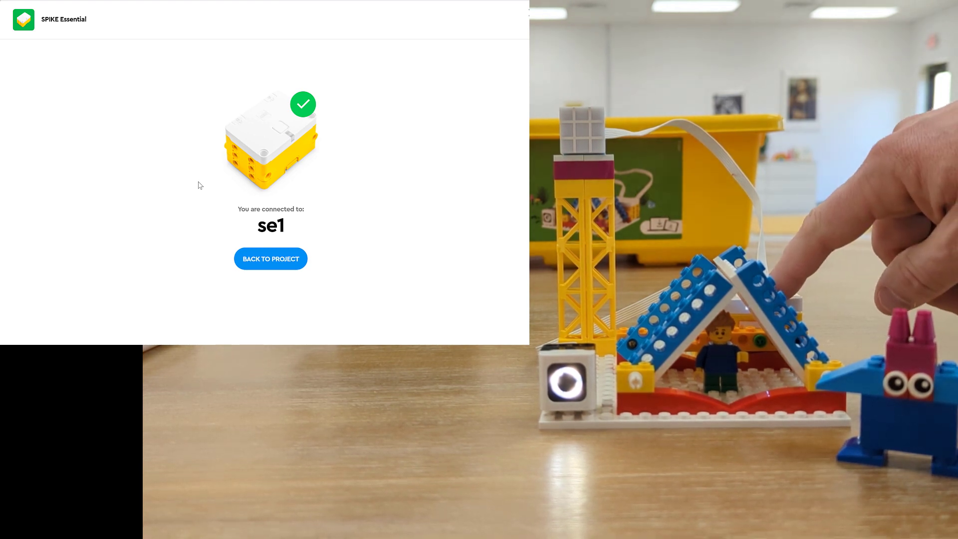
{"action": "left_click", "coordinate": [269, 258]}
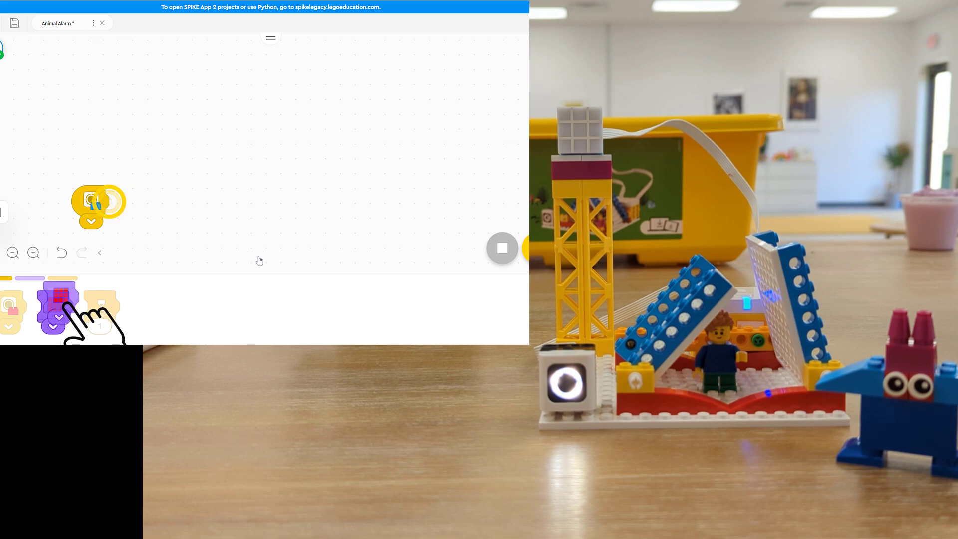
Attach a light block, a 1-second wait and a light-off block to the blue sensor stack.
{"action": "left_click_drag", "start_coordinate": [58, 299], "coordinate": [125, 201]}
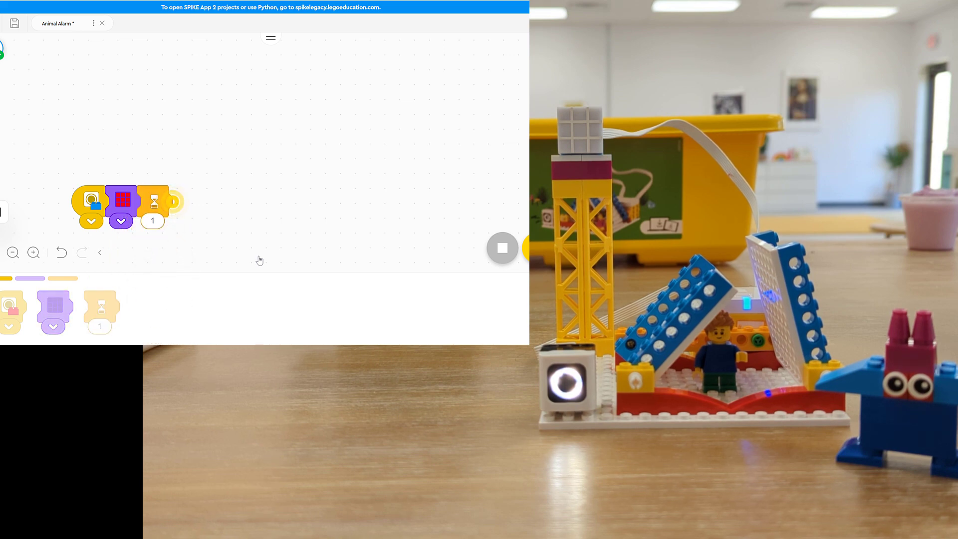
{"action": "left_click_drag", "start_coordinate": [54, 312], "coordinate": [135, 235]}
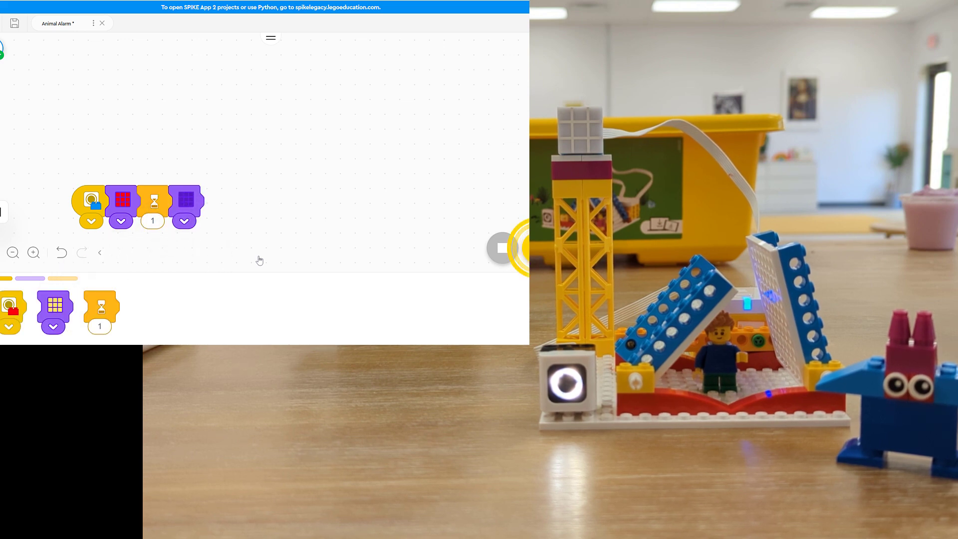
Run the program with the blue creature at the sensor, then stop it.
{"action": "left_click", "coordinate": [502, 248]}
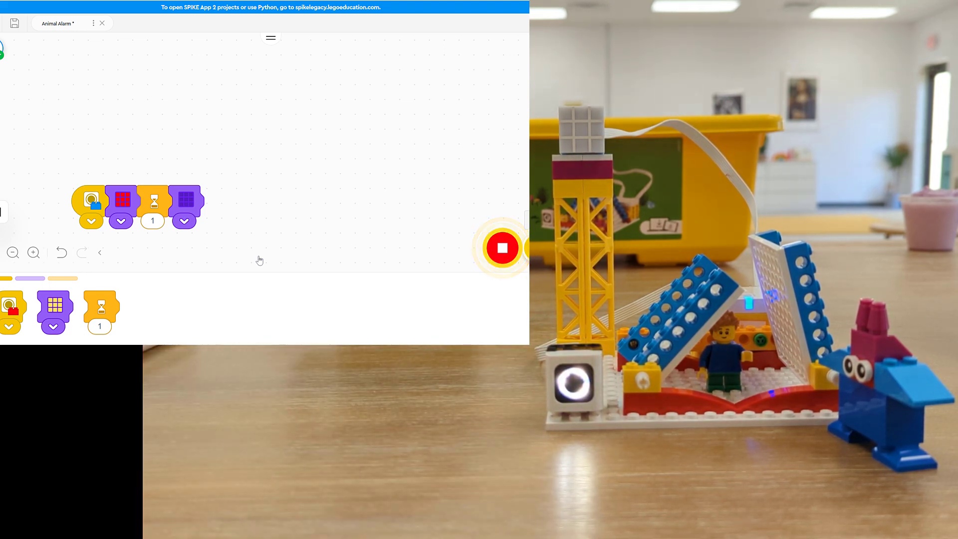
{"action": "left_click", "coordinate": [502, 248]}
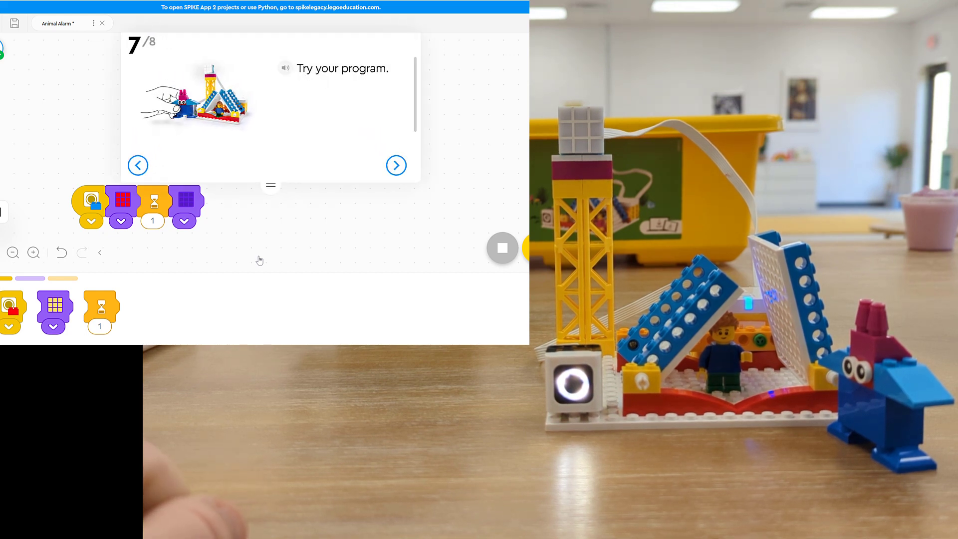
Dismiss the lesson card and add a red color-sensor trigger with a light block.
{"action": "left_click", "coordinate": [395, 165]}
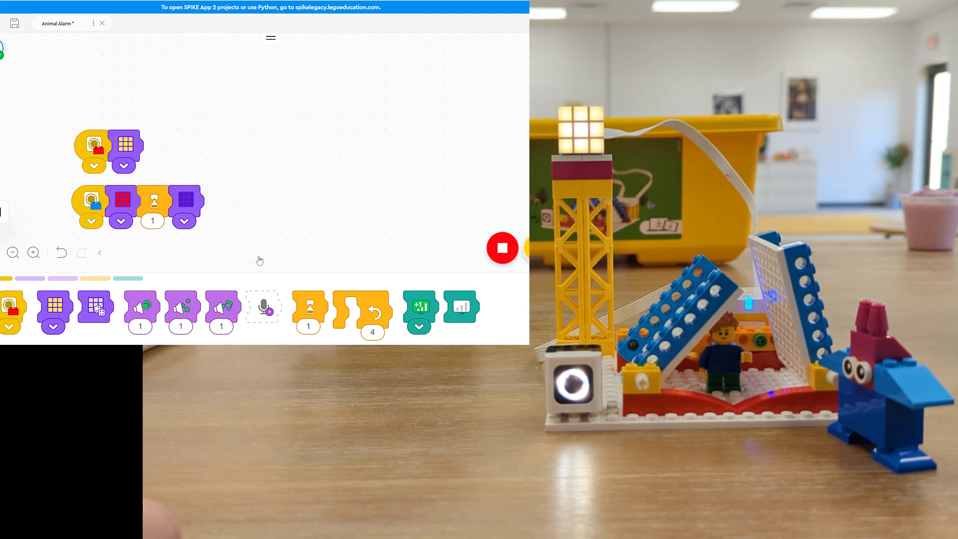
{"action": "left_click", "coordinate": [120, 198]}
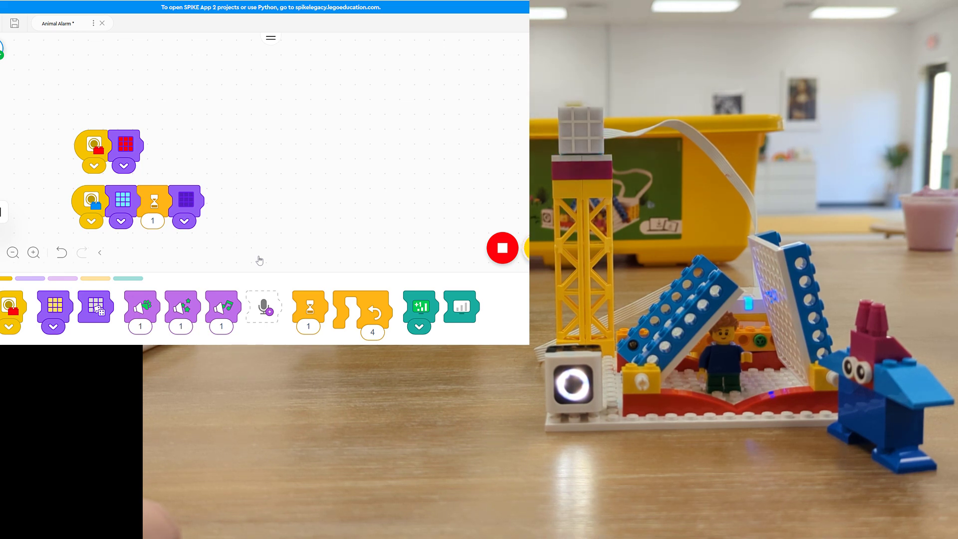
Add a one-second wait to the red stack and try alarm sounds 5, 8 and another, settling on 7.
{"action": "left_click_drag", "start_coordinate": [308, 308], "coordinate": [156, 150]}
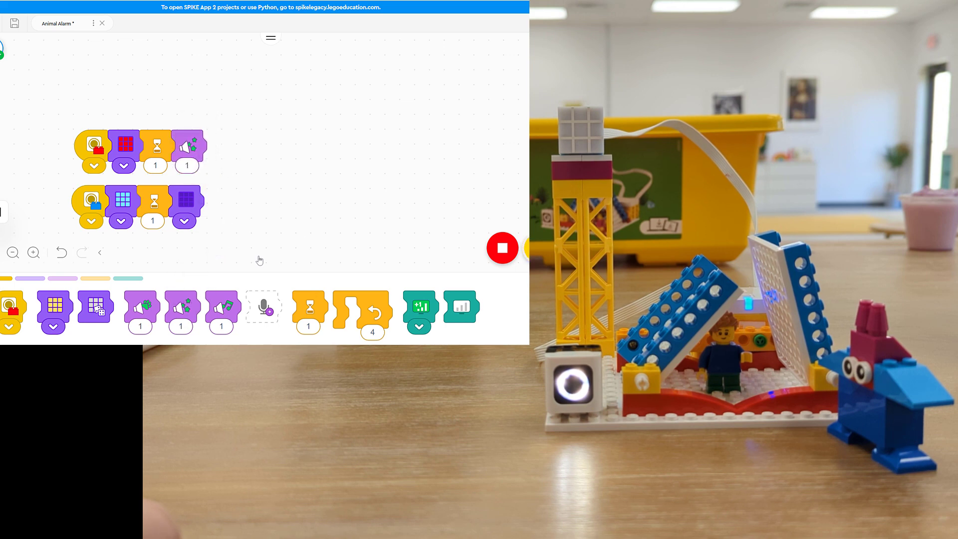
{"action": "left_click", "coordinate": [186, 166]}
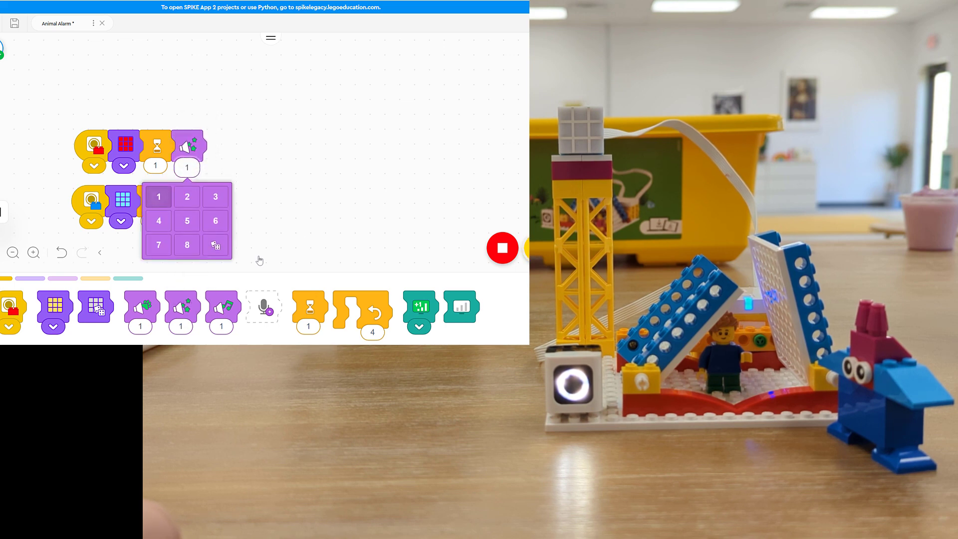
{"action": "left_click", "coordinate": [186, 221]}
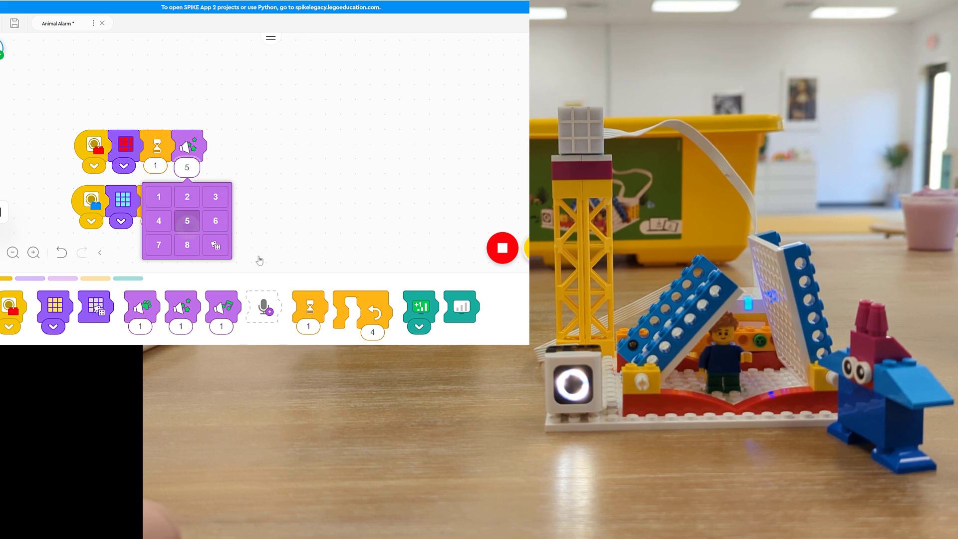
{"action": "left_click", "coordinate": [187, 244]}
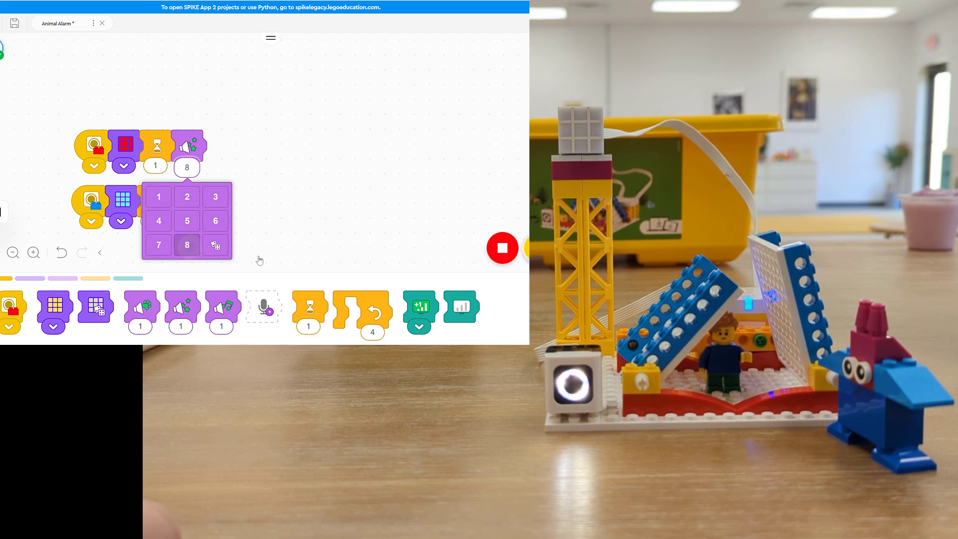
{"action": "left_click", "coordinate": [158, 244]}
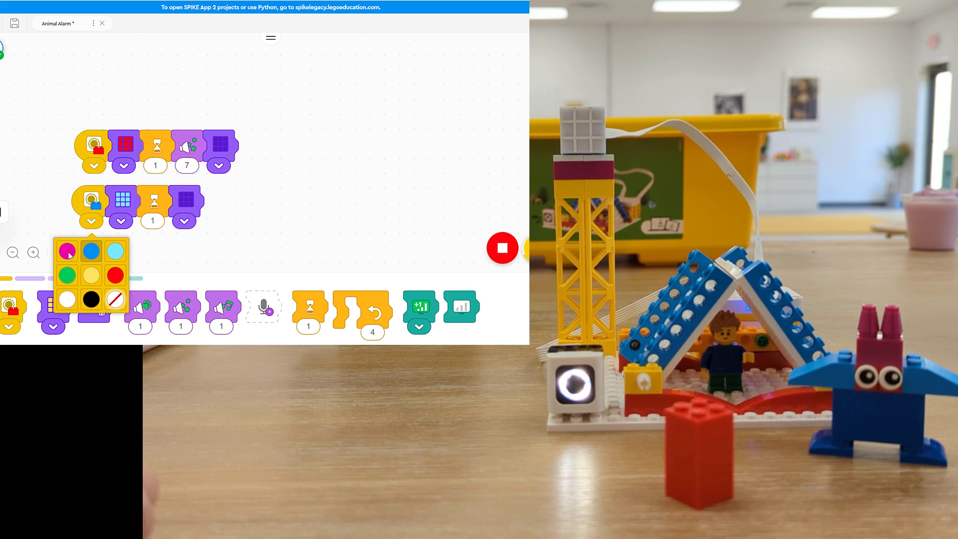
{"action": "mouse_move", "coordinate": [113, 261]}
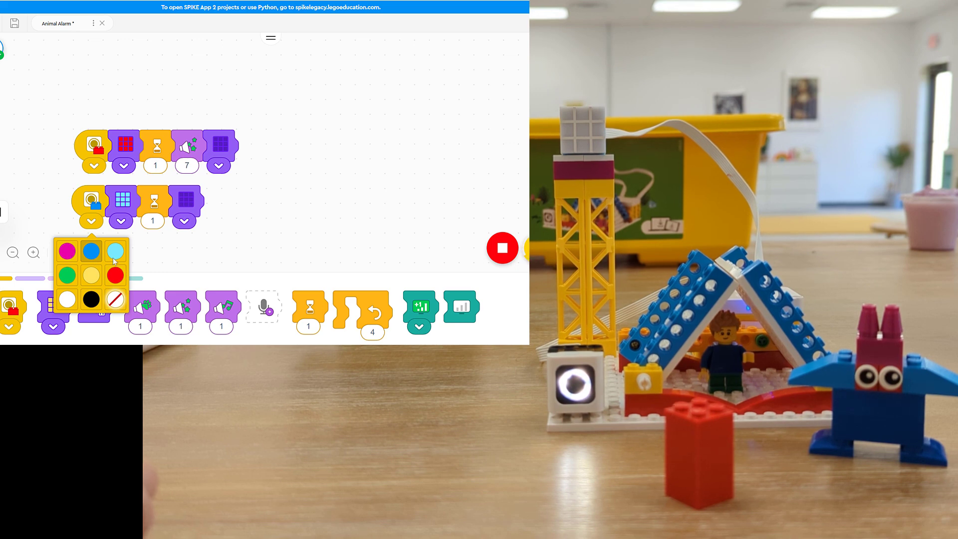